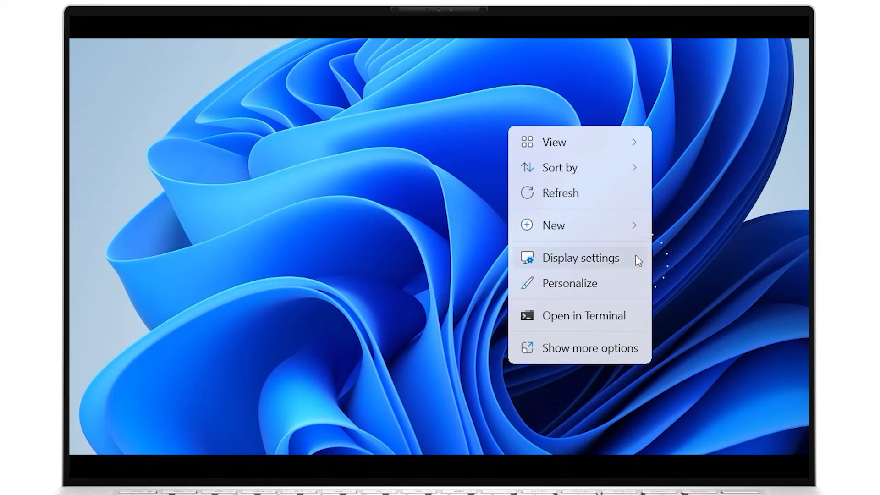
Open Display settings and view the orientation options under Scale & layout.
{"action": "left_click", "coordinate": [580, 258]}
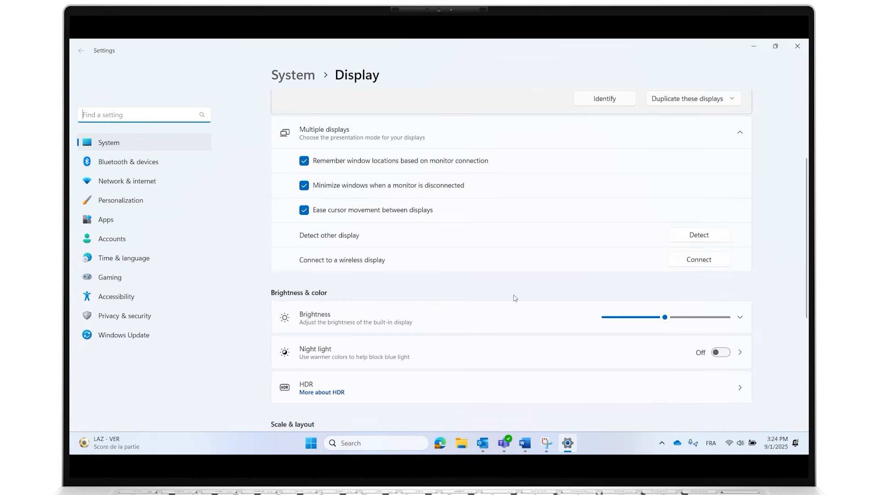
{"action": "scroll", "scroll_direction": "down", "scroll_amount": 3}
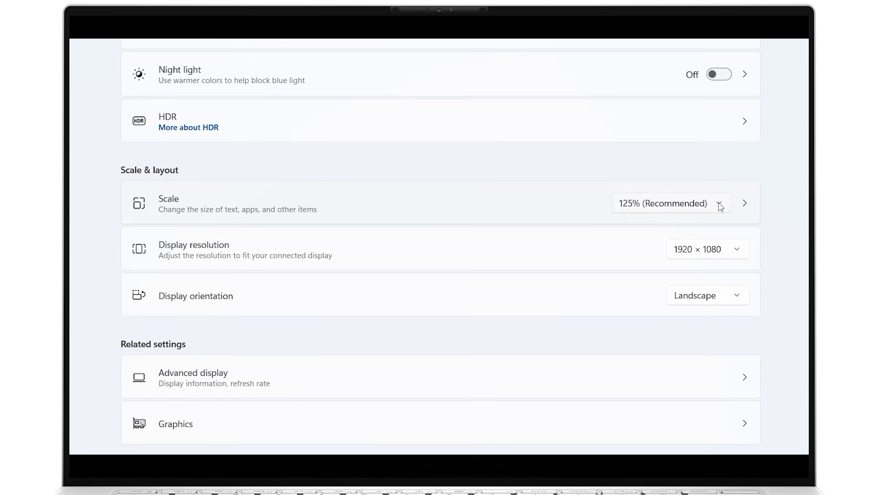
{"action": "mouse_move", "coordinate": [738, 256]}
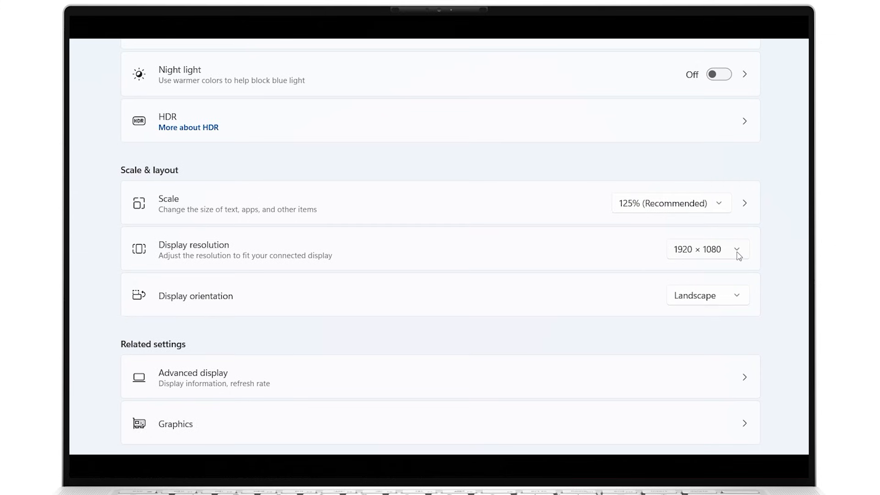
{"action": "mouse_move", "coordinate": [689, 311]}
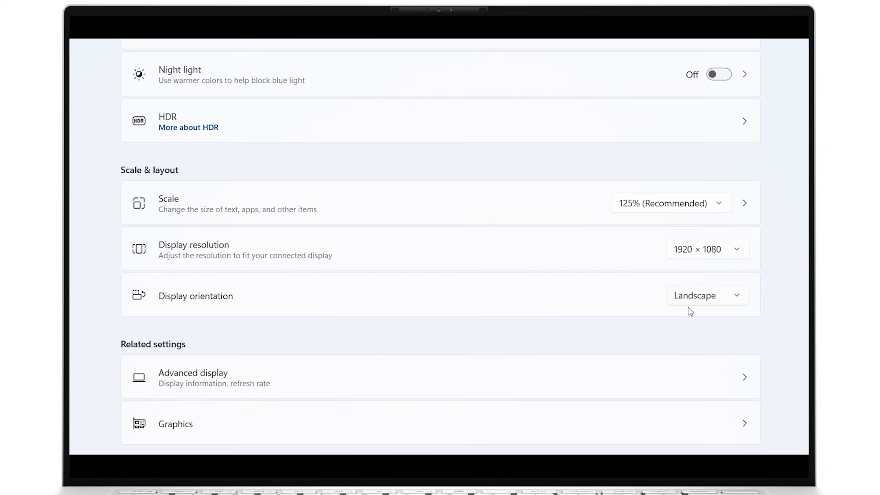
{"action": "left_click", "coordinate": [707, 295]}
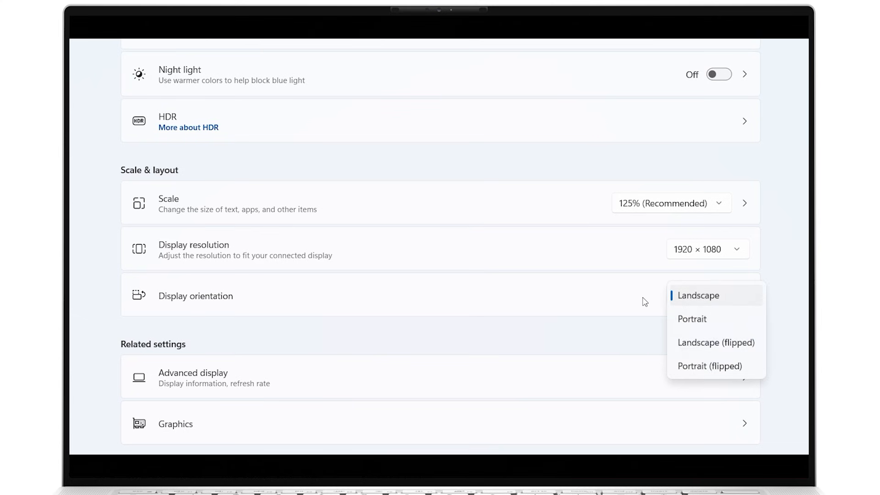
Keep Landscape orientation and leave the Advanced display refresh rate at 59.99 Hz.
{"action": "left_click", "coordinate": [698, 295]}
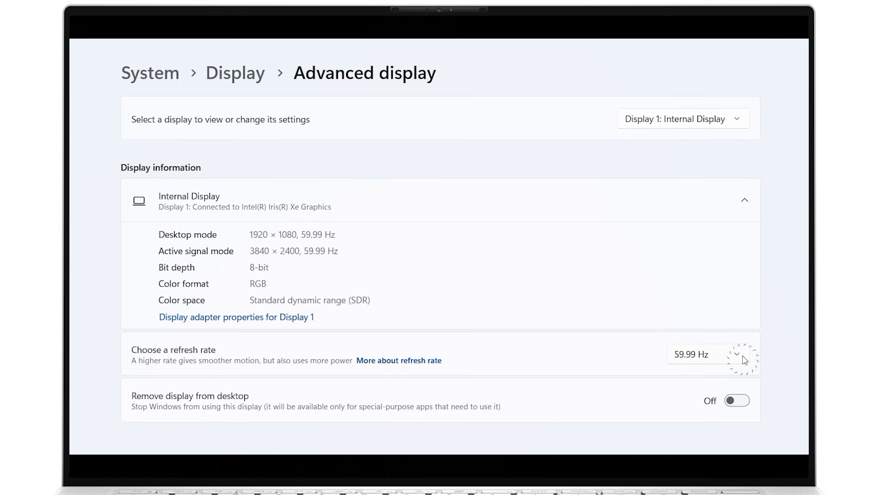
{"action": "left_click", "coordinate": [711, 354]}
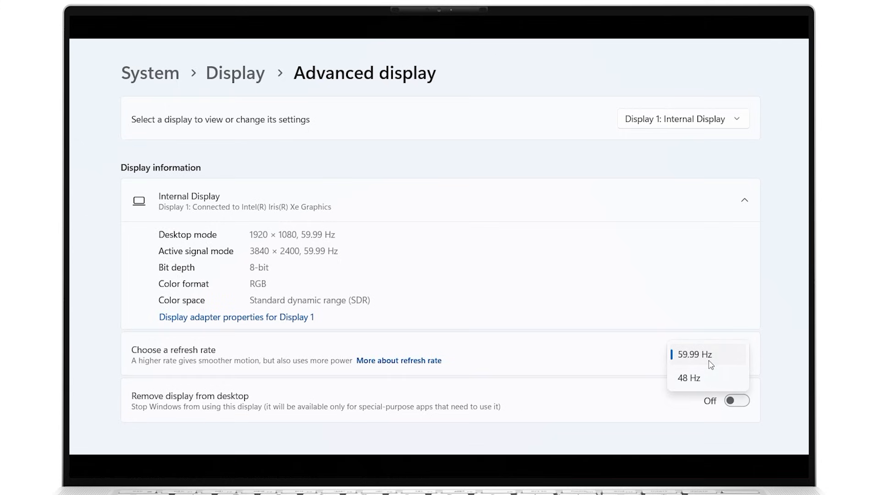
{"action": "left_click", "coordinate": [694, 354]}
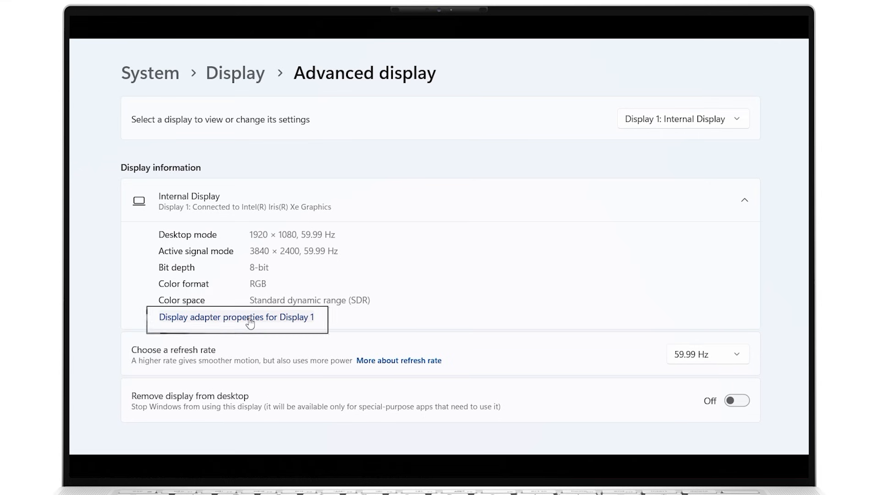
Check Display 1's monitor properties, keep 60 Hertz, and confirm with OK.
{"action": "left_click", "coordinate": [235, 317]}
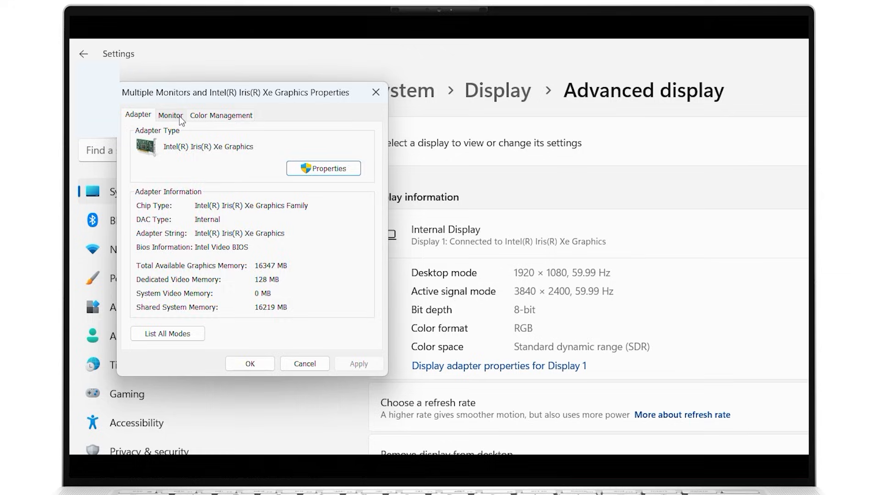
{"action": "left_click", "coordinate": [170, 115]}
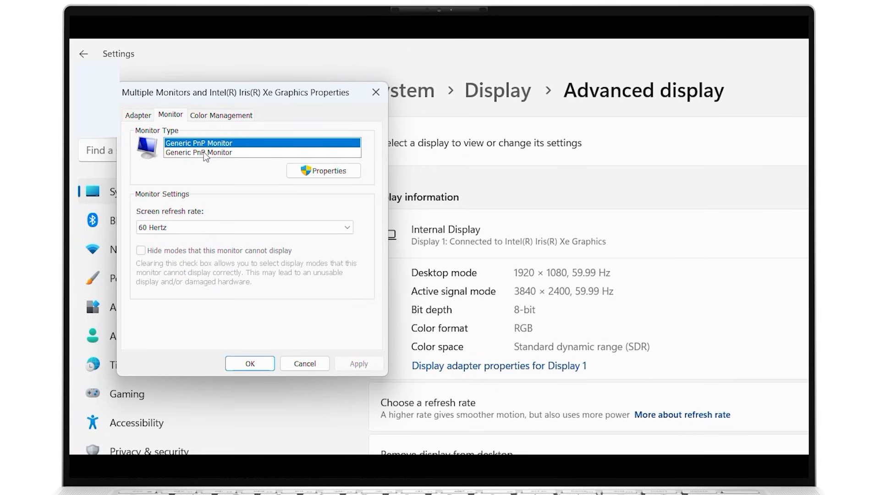
{"action": "left_click", "coordinate": [244, 227]}
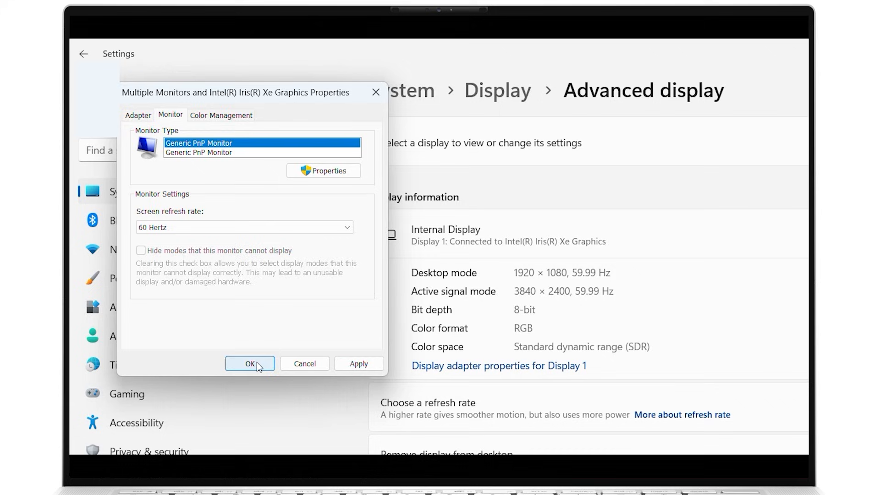
{"action": "left_click", "coordinate": [249, 363]}
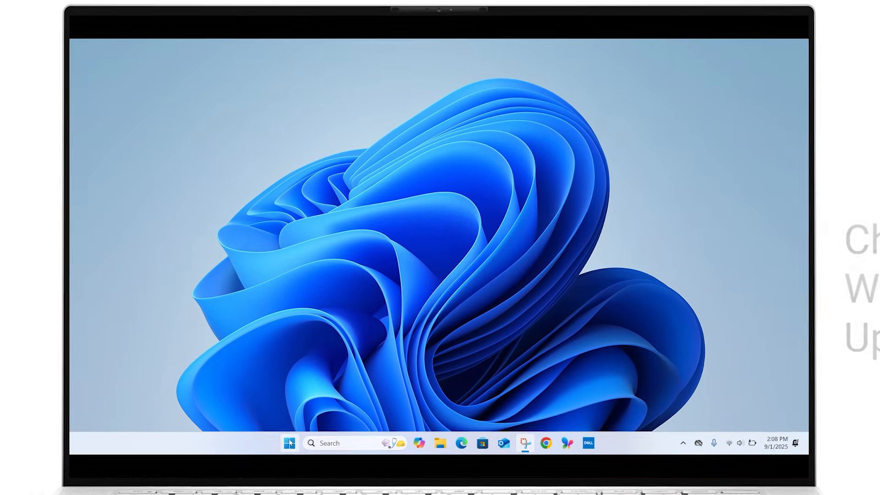
Check for Windows updates and download and install all available updates.
{"action": "left_click", "coordinate": [288, 443]}
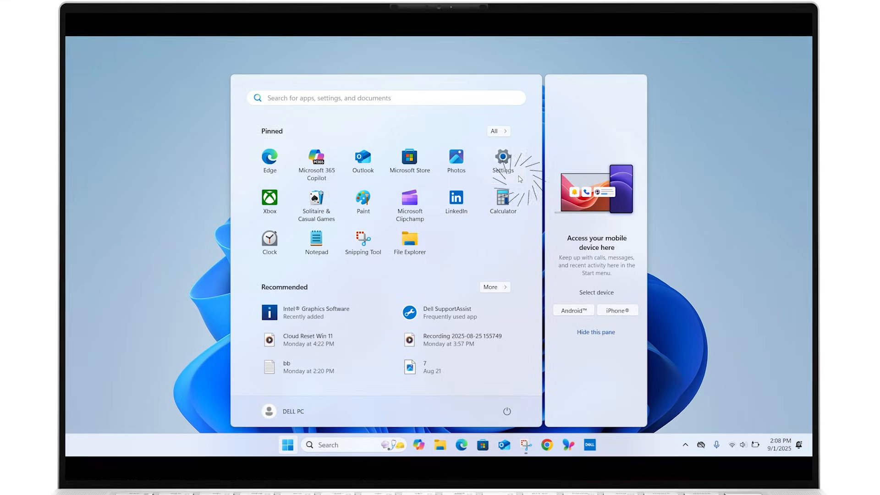
{"action": "left_click", "coordinate": [501, 155]}
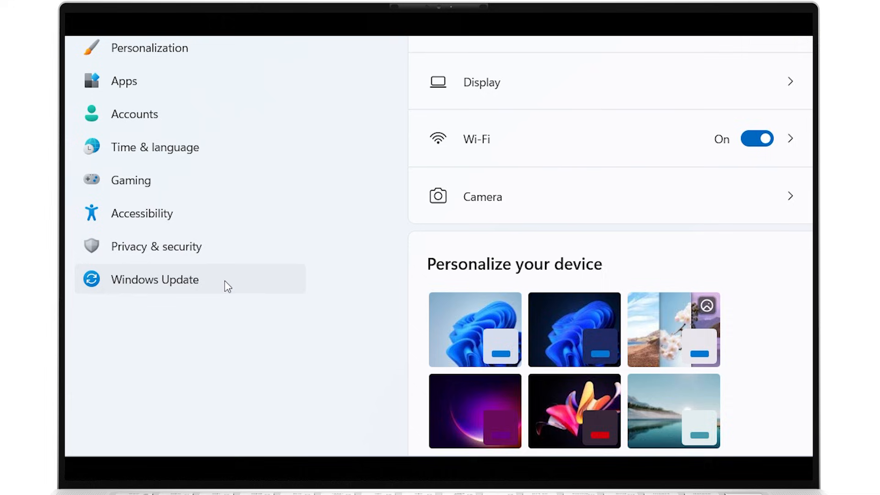
{"action": "left_click", "coordinate": [155, 280]}
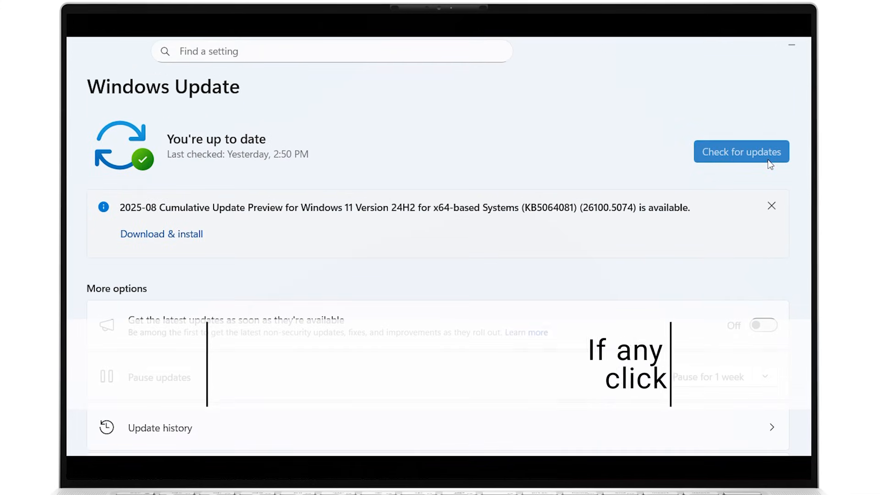
{"action": "left_click", "coordinate": [740, 152]}
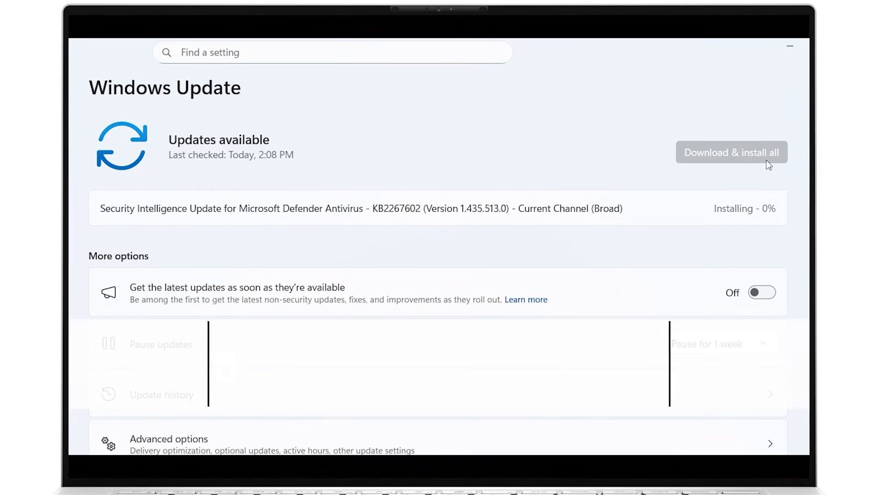
{"action": "left_click", "coordinate": [730, 152]}
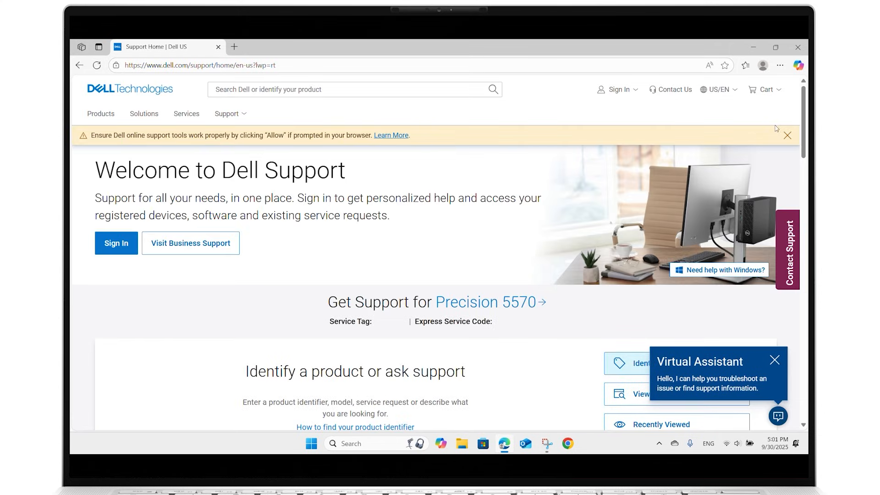
Open this PC's Precision 5570 support page and its Drivers & Downloads list.
{"action": "scroll", "scroll_direction": "down", "scroll_amount": 3}
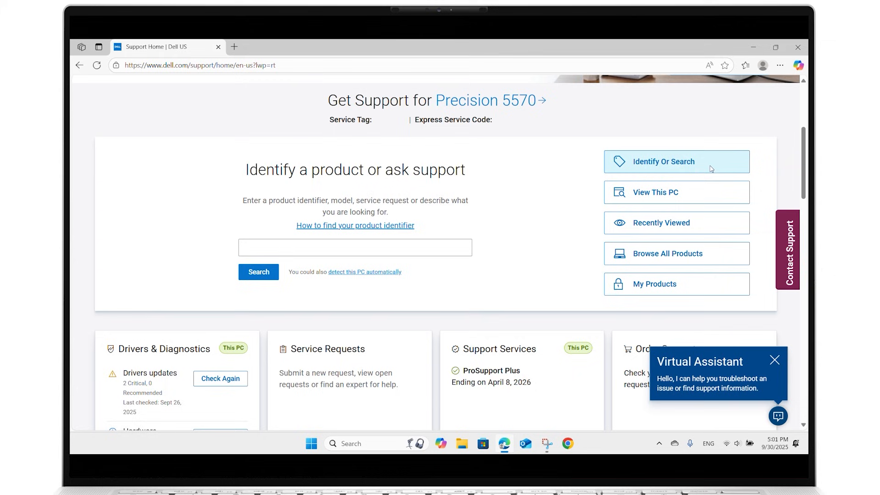
{"action": "left_click", "coordinate": [355, 247]}
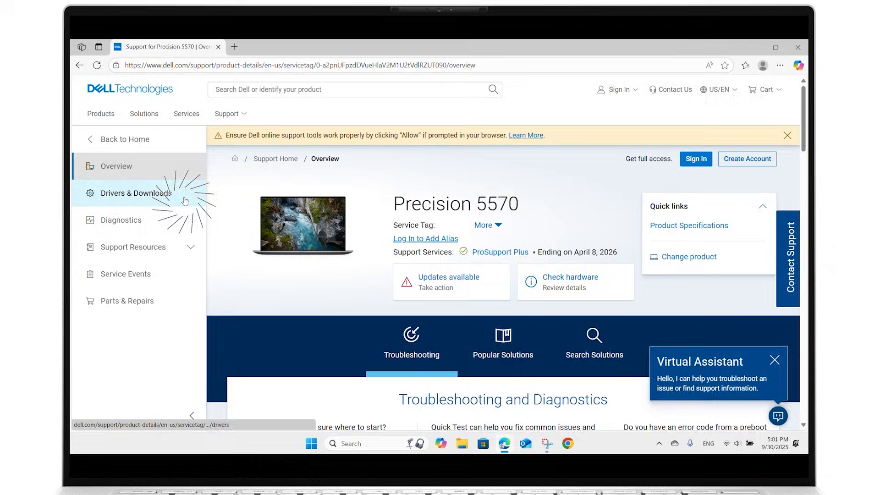
{"action": "left_click", "coordinate": [135, 193]}
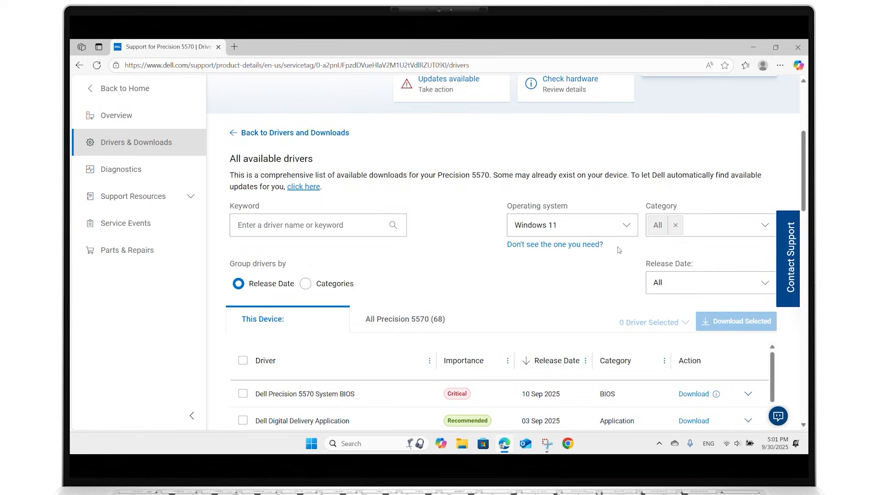
Filter drivers to Video, mark the NVIDIA RTX 3050 Ti driver, and open its details.
{"action": "left_click", "coordinate": [760, 225]}
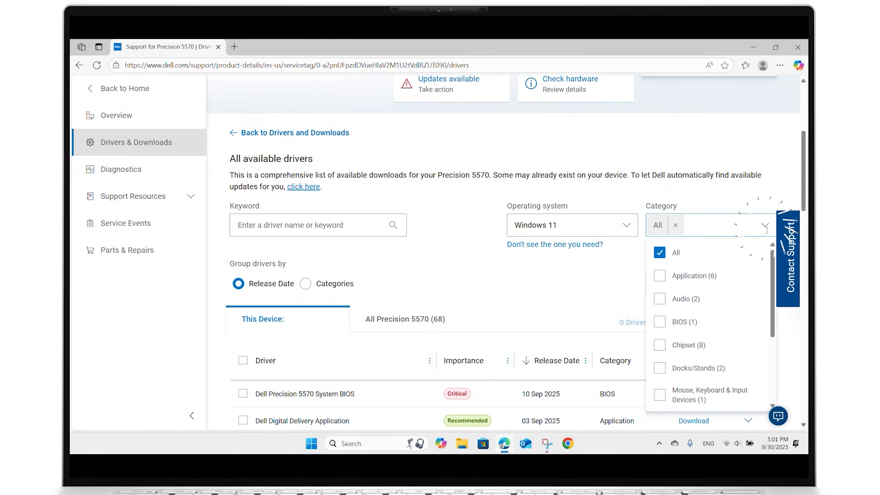
{"action": "scroll", "scroll_direction": "down", "scroll_amount": 3}
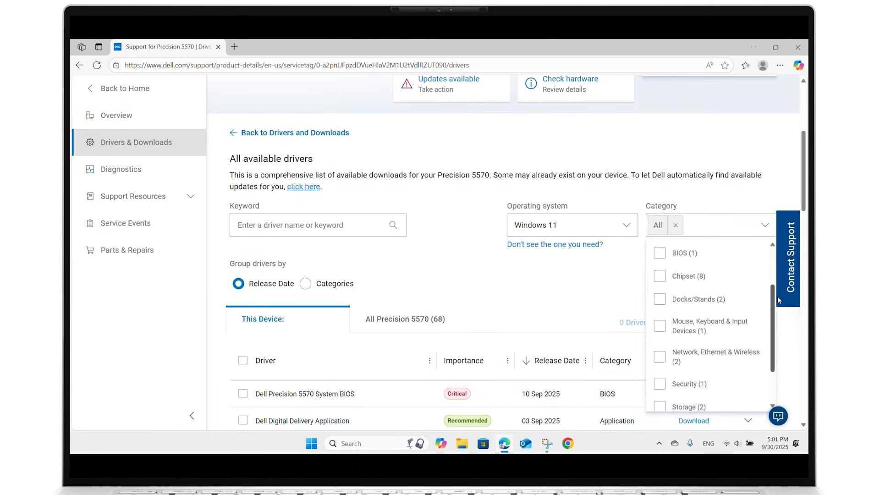
{"action": "scroll", "scroll_direction": "down", "scroll_amount": 3}
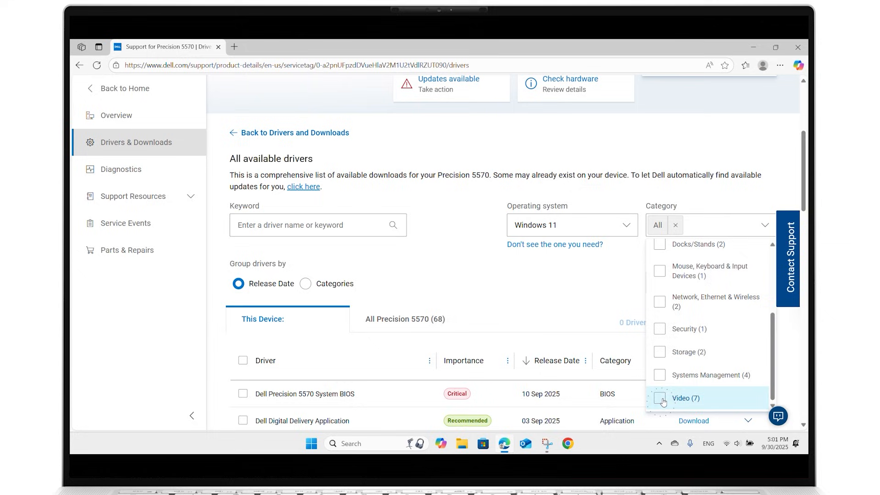
{"action": "left_click", "coordinate": [659, 398]}
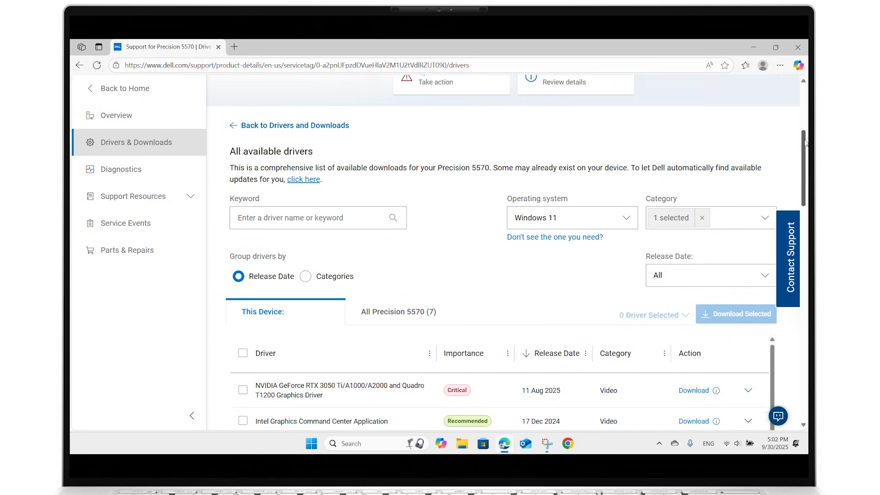
{"action": "scroll", "scroll_direction": "down", "scroll_amount": 3}
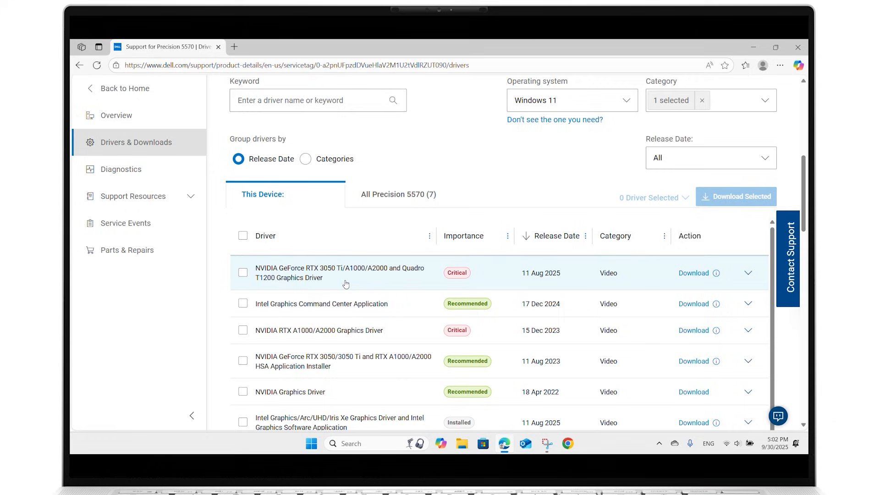
{"action": "left_click", "coordinate": [242, 272]}
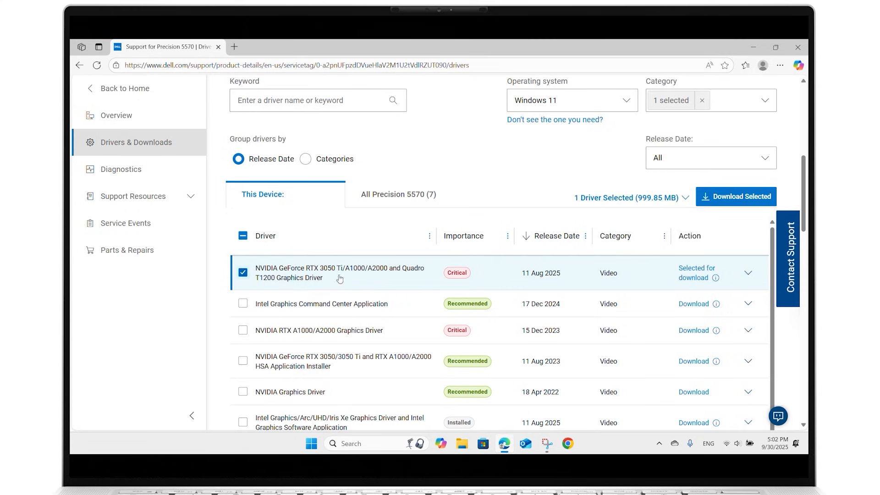
{"action": "mouse_move", "coordinate": [697, 281]}
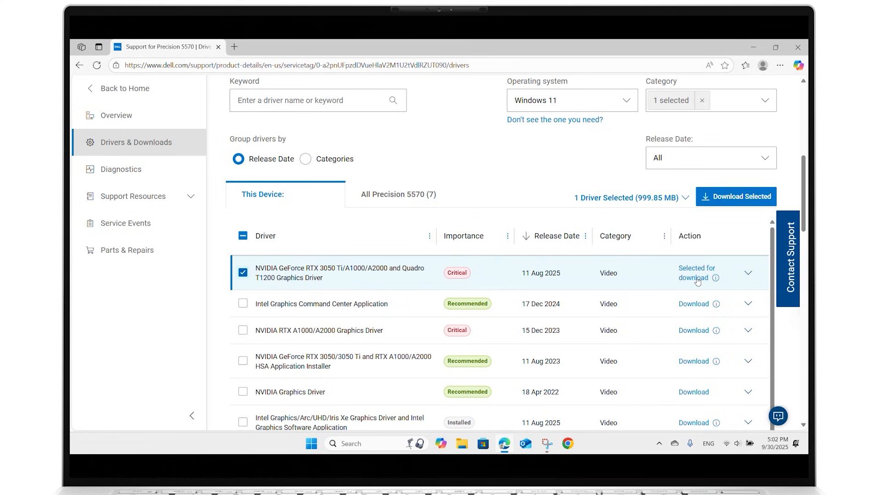
{"action": "left_click", "coordinate": [680, 198]}
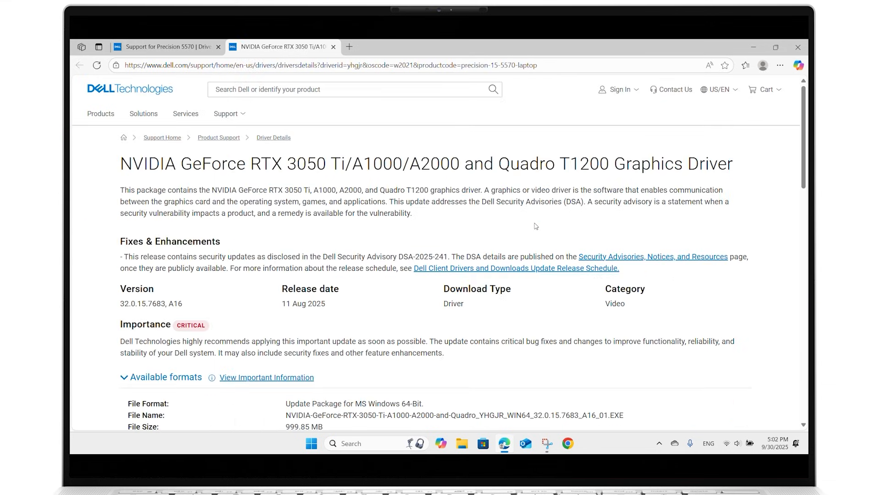
Download the 999.85 MB NVIDIA graphics driver package from its details page.
{"action": "scroll", "scroll_direction": "down", "scroll_amount": 3}
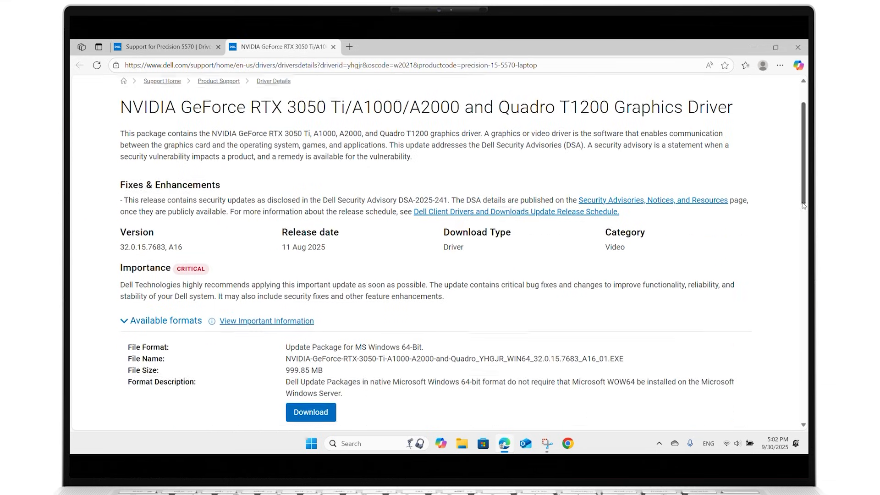
{"action": "left_click", "coordinate": [311, 411]}
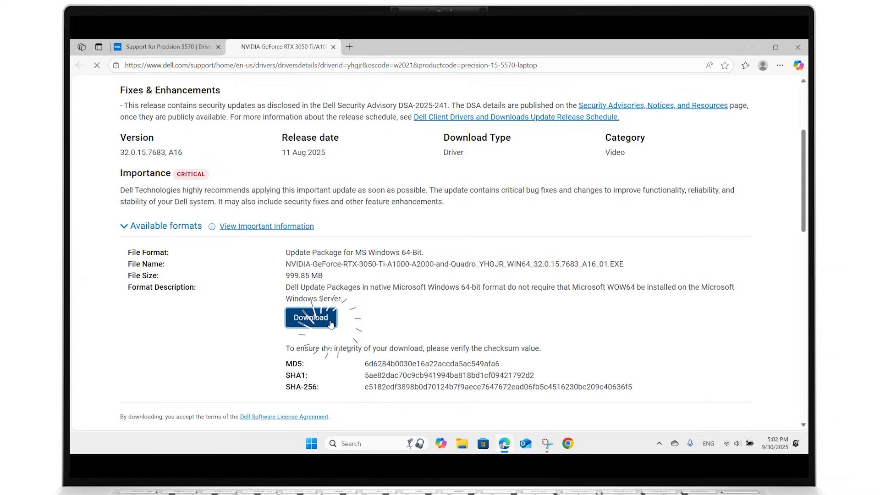
{"action": "left_click", "coordinate": [310, 317]}
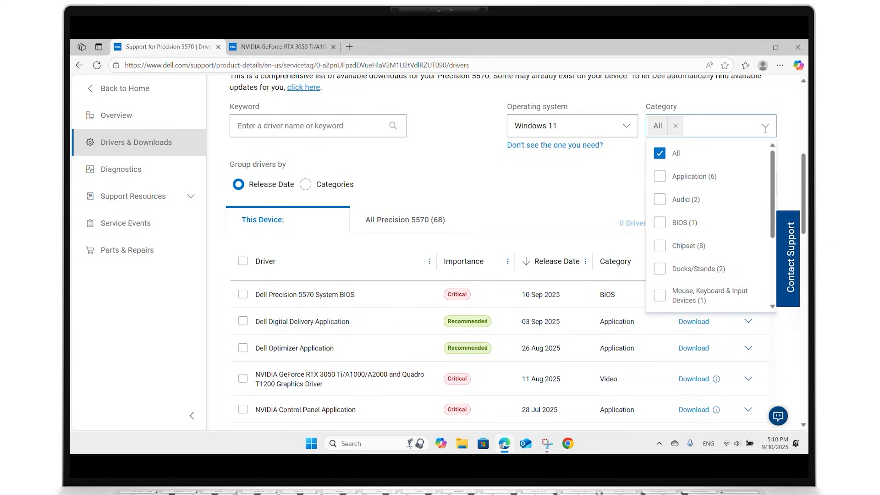
Filter drivers to BIOS and download the 21.98 MB Precision 5570 System BIOS.
{"action": "left_click", "coordinate": [659, 222]}
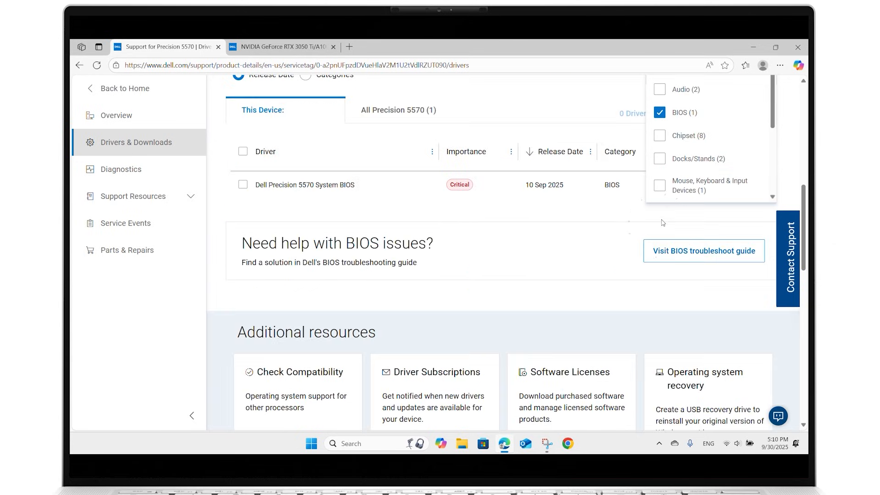
{"action": "left_click", "coordinate": [237, 198]}
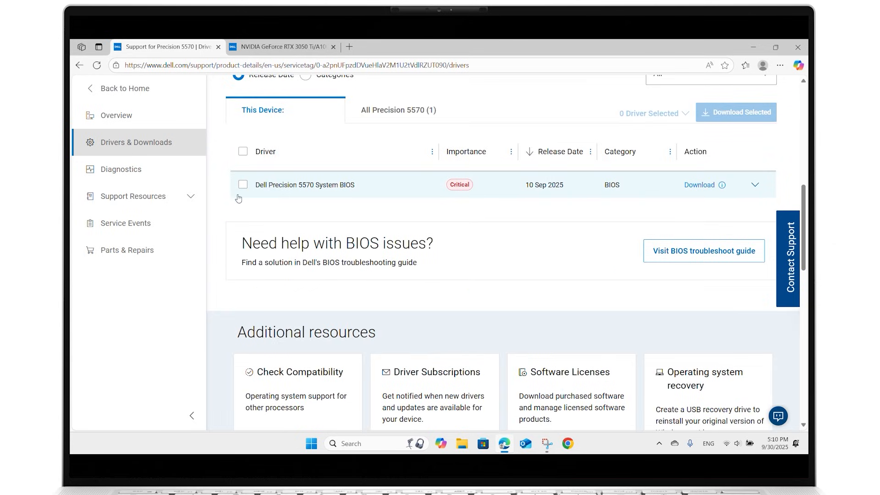
{"action": "left_click", "coordinate": [242, 184]}
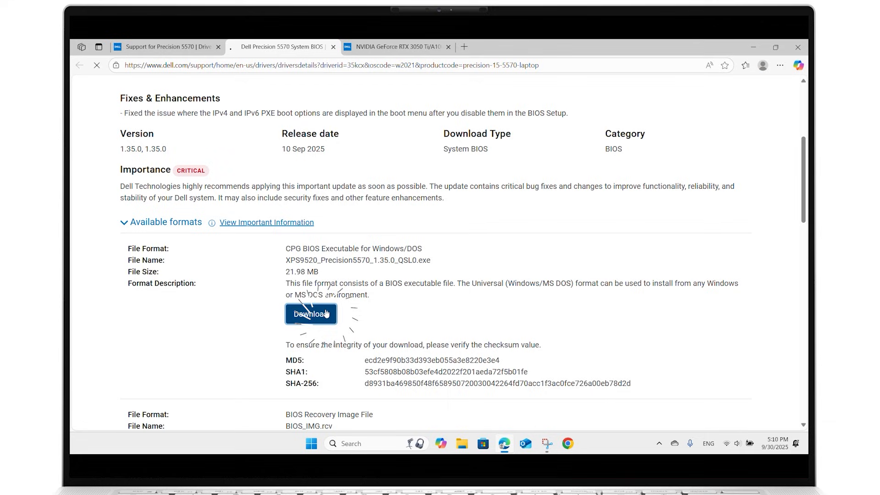
{"action": "left_click", "coordinate": [311, 313]}
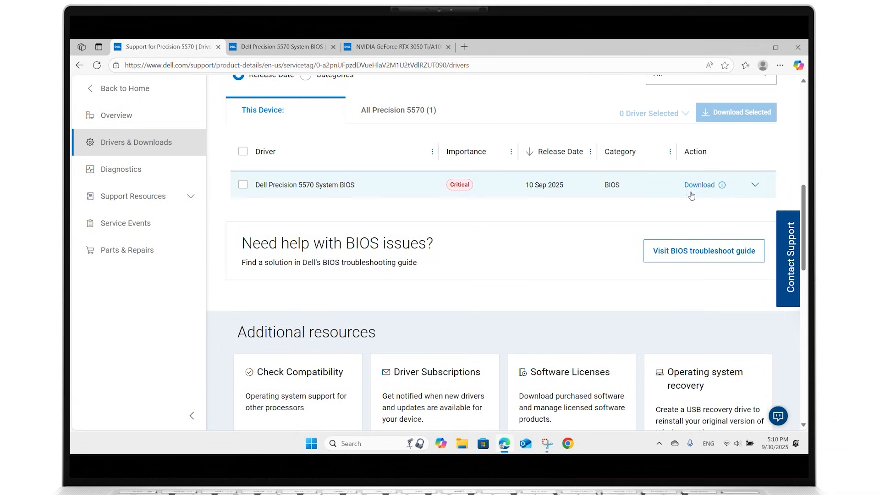
Filter drivers to Chipset and download the 18.01 MB Intel Chipset Device Software.
{"action": "scroll", "scroll_direction": "up", "scroll_amount": 3}
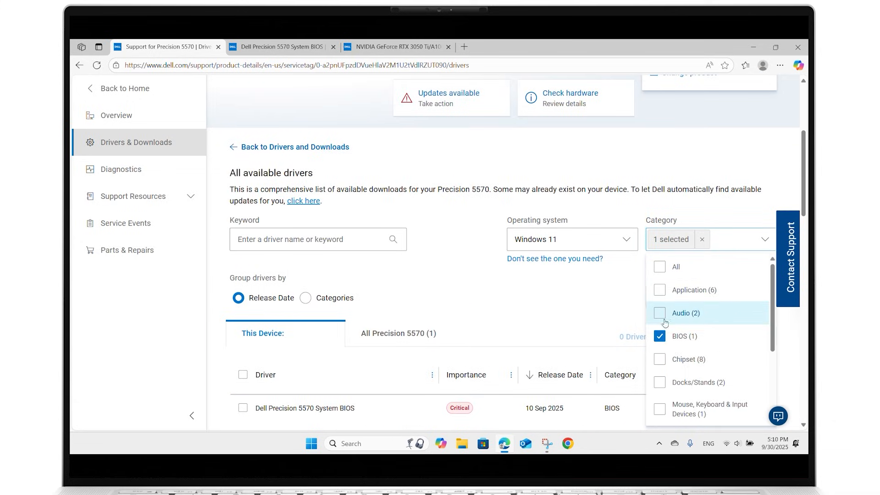
{"action": "left_click", "coordinate": [668, 266]}
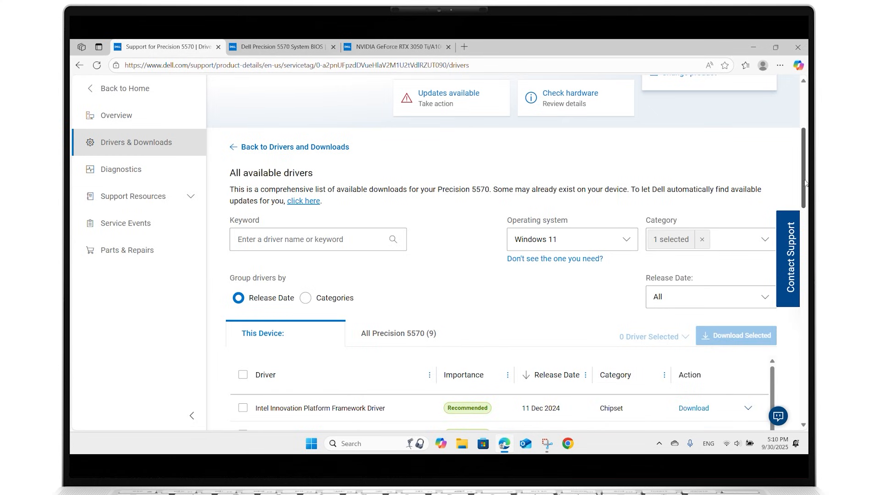
{"action": "scroll", "scroll_direction": "down", "scroll_amount": 3}
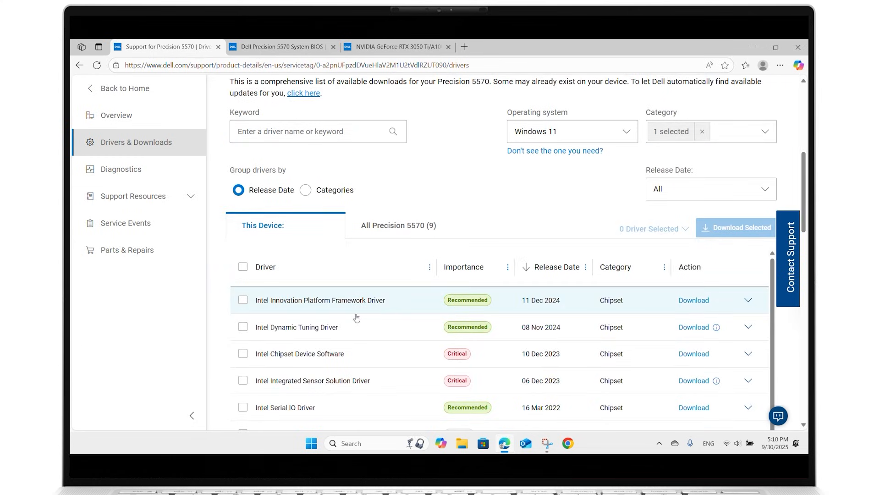
{"action": "left_click", "coordinate": [242, 353]}
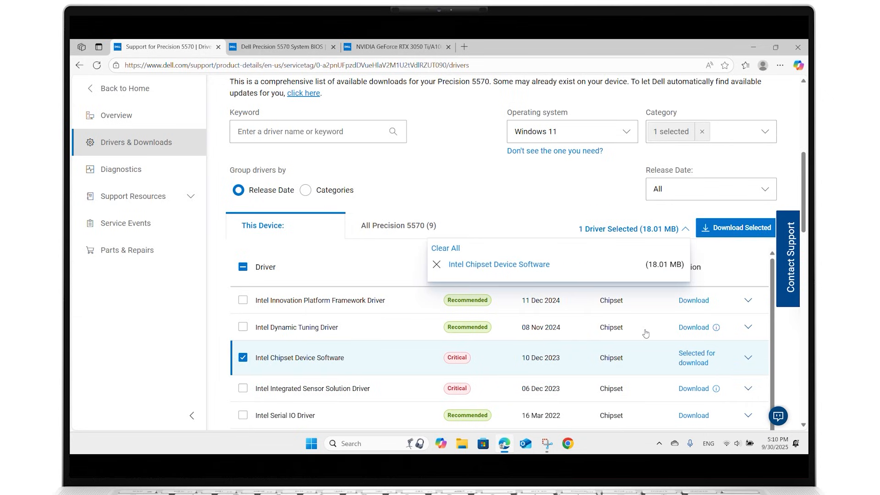
{"action": "left_click", "coordinate": [498, 264]}
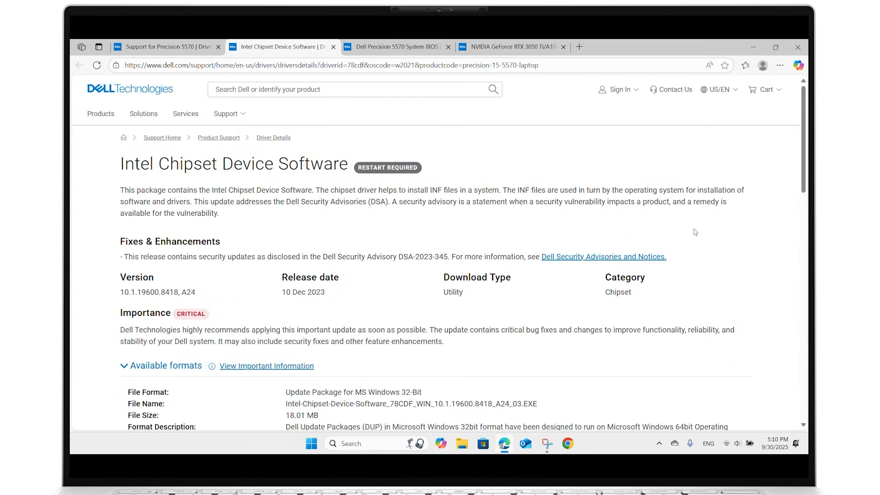
{"action": "scroll", "scroll_direction": "down", "scroll_amount": 3}
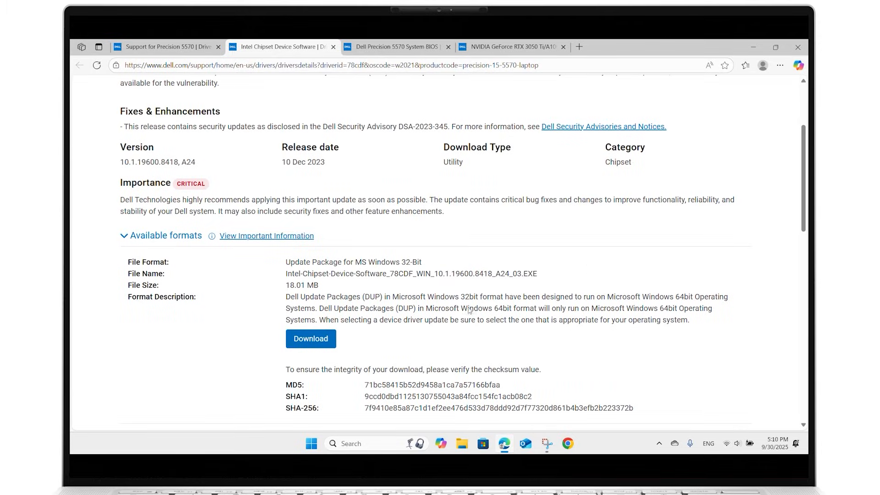
{"action": "left_click", "coordinate": [310, 338]}
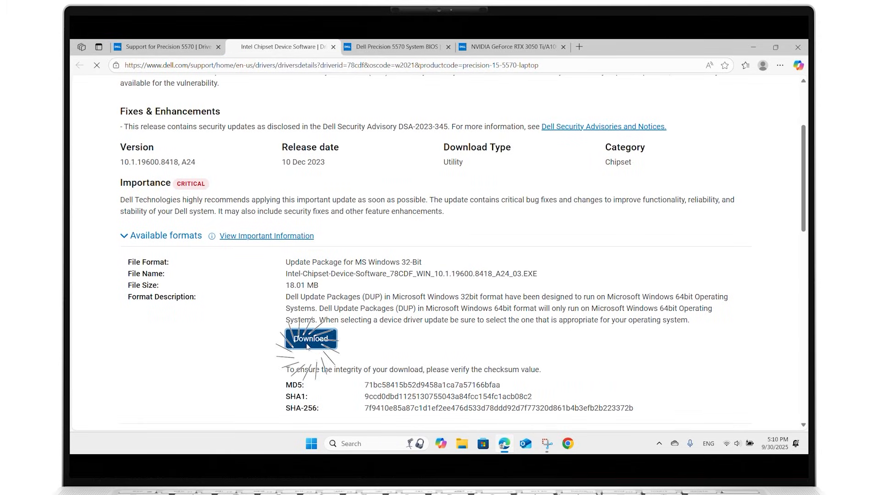
{"action": "left_click", "coordinate": [310, 338]}
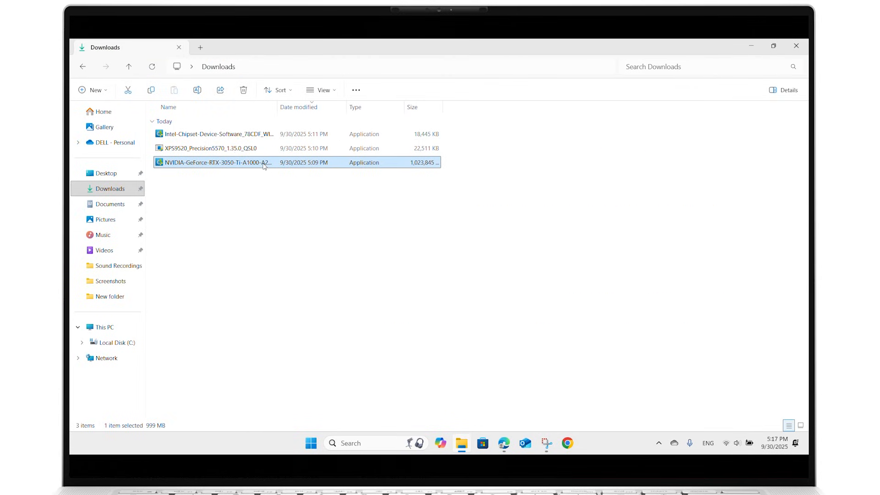
{"action": "mouse_move", "coordinate": [387, 342]}
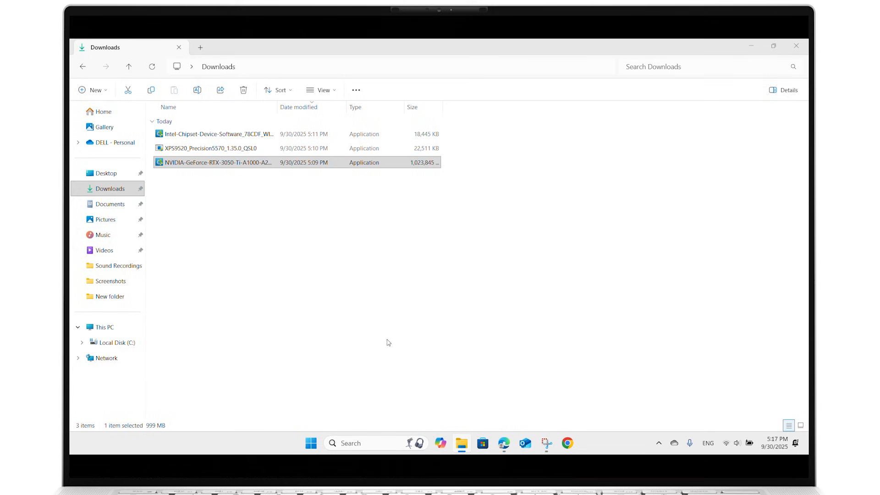
Install the NVIDIA driver with express setup, then complete the Intel chipset installation.
{"action": "double_click", "coordinate": [217, 162]}
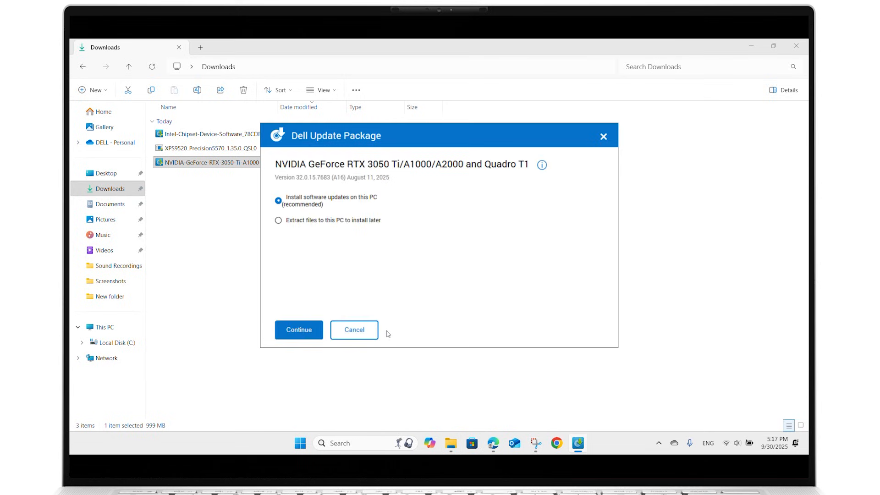
{"action": "left_click", "coordinate": [298, 329]}
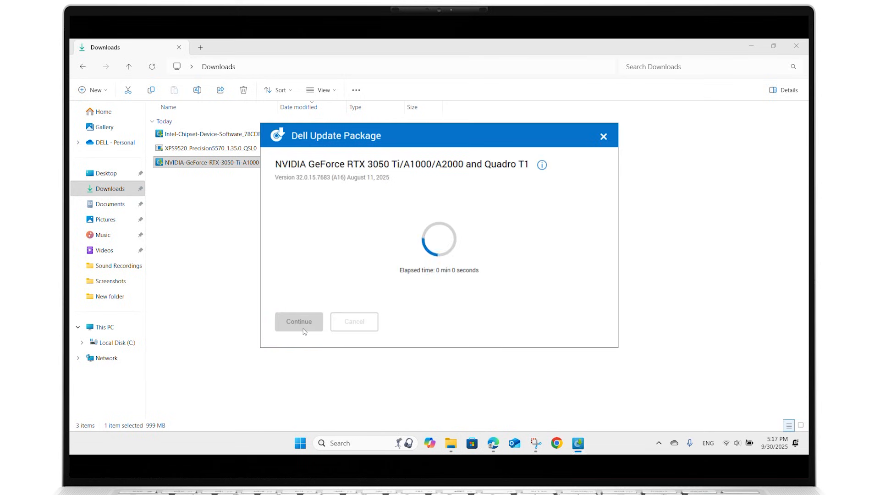
{"action": "left_click", "coordinate": [298, 322]}
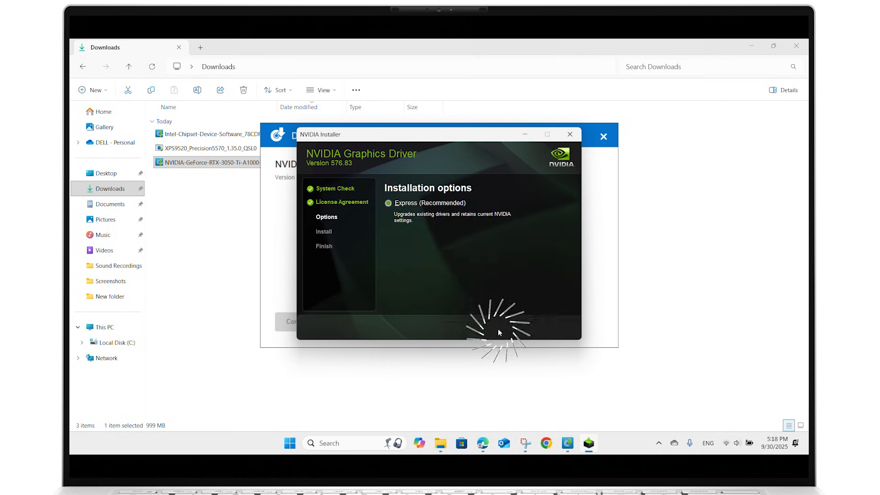
{"action": "left_click", "coordinate": [502, 327]}
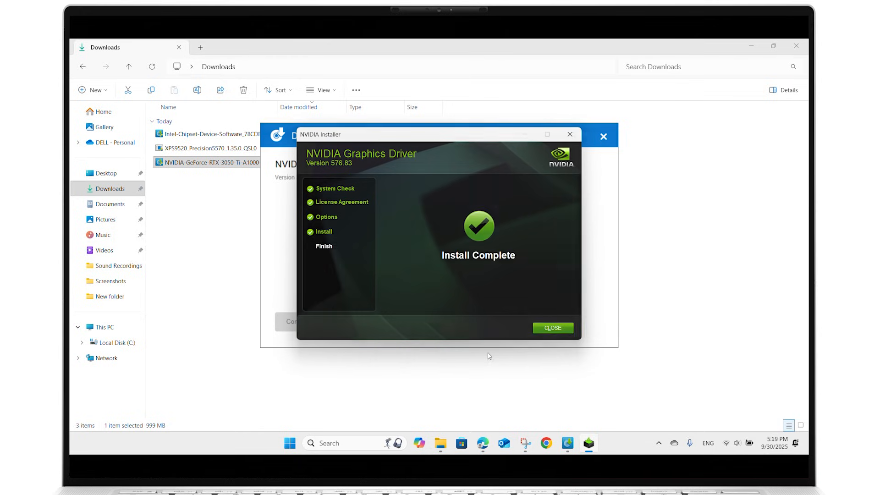
{"action": "left_click", "coordinate": [551, 327]}
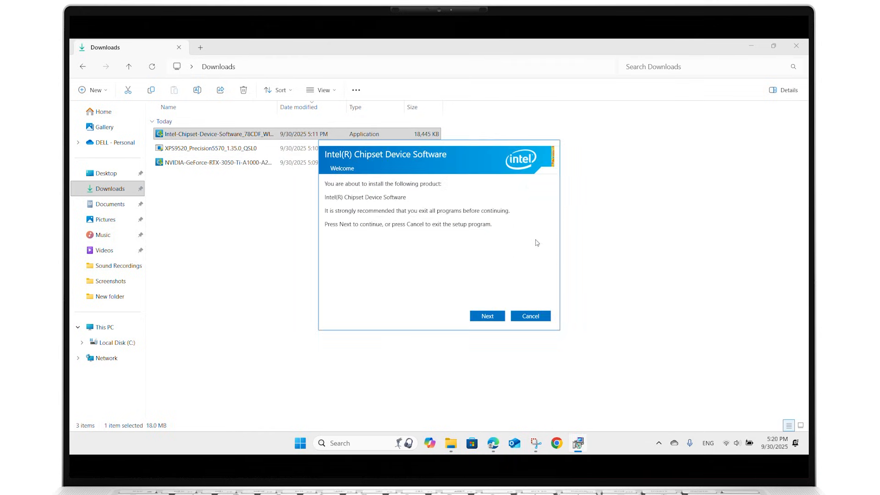
{"action": "left_click", "coordinate": [486, 315]}
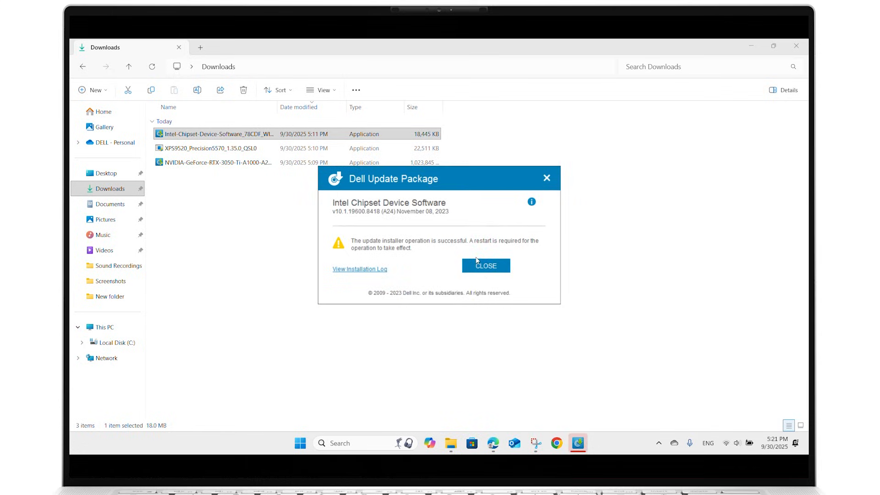
{"action": "left_click", "coordinate": [486, 265]}
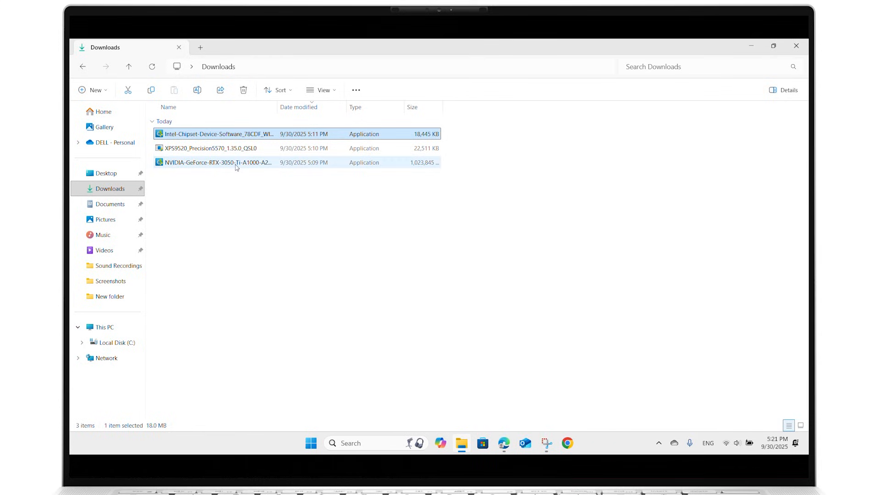
Run the Precision 5570 BIOS 1.35.0 update with BitLocker suspension kept enabled.
{"action": "double_click", "coordinate": [211, 147]}
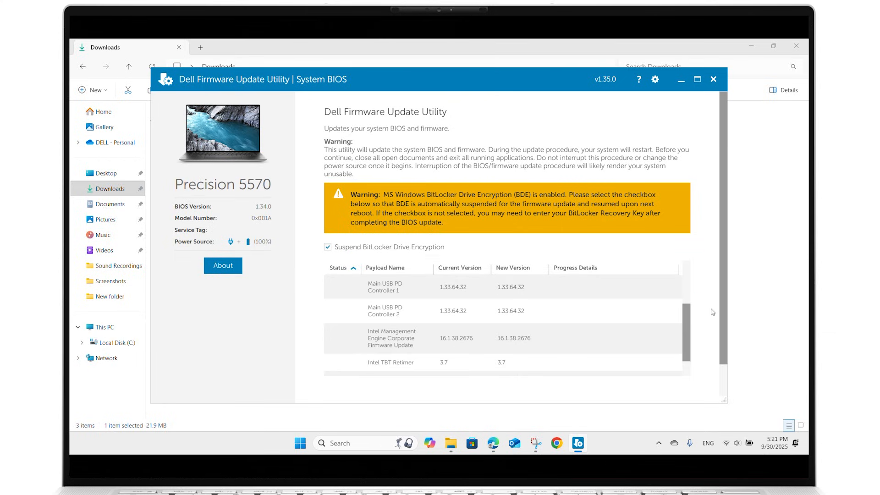
{"action": "scroll", "scroll_direction": "down", "scroll_amount": 3}
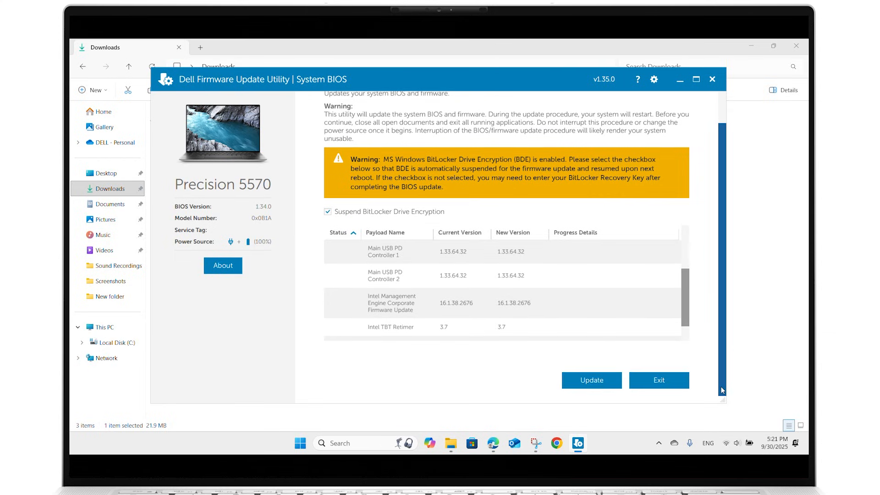
{"action": "left_click", "coordinate": [590, 380]}
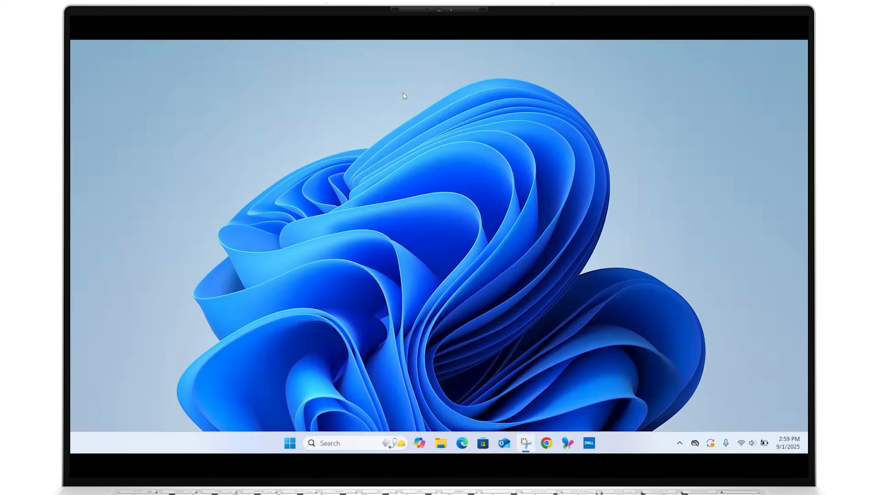
Search 'SupportAssist' from the Start menu and launch Dell SupportAssist.
{"action": "left_click", "coordinate": [290, 442]}
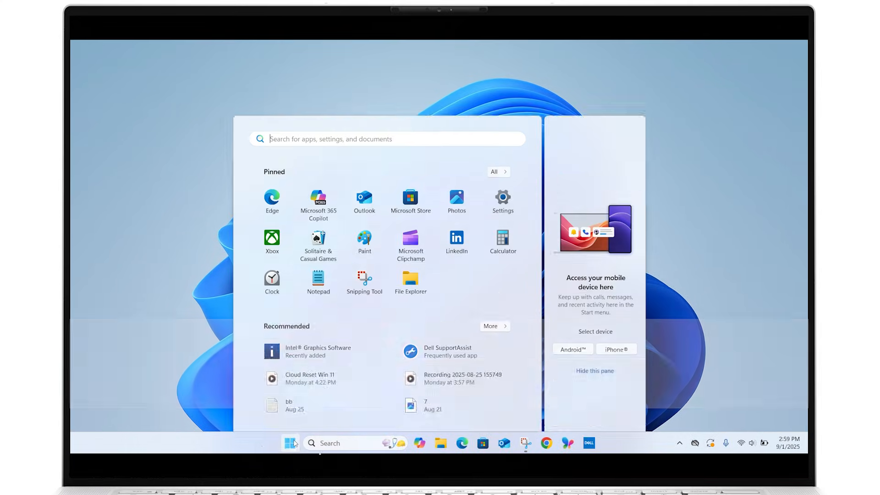
{"action": "type", "text": "S"}
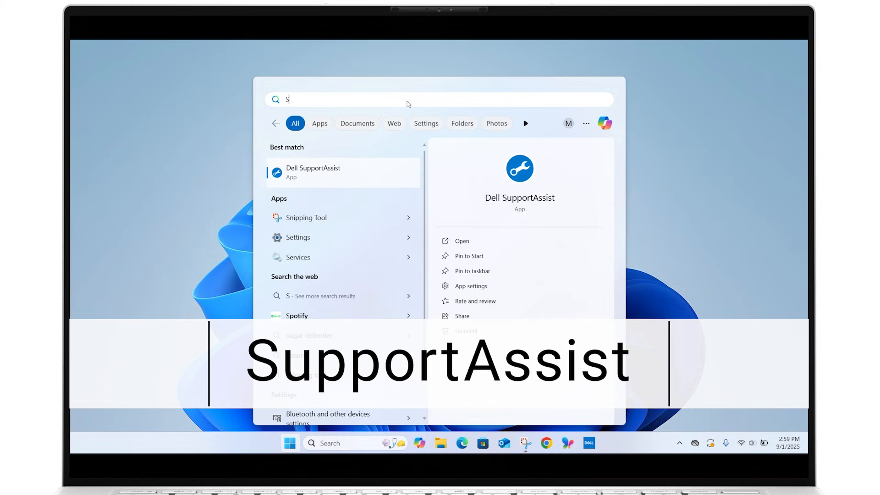
{"action": "type", "text": "upportAssist"}
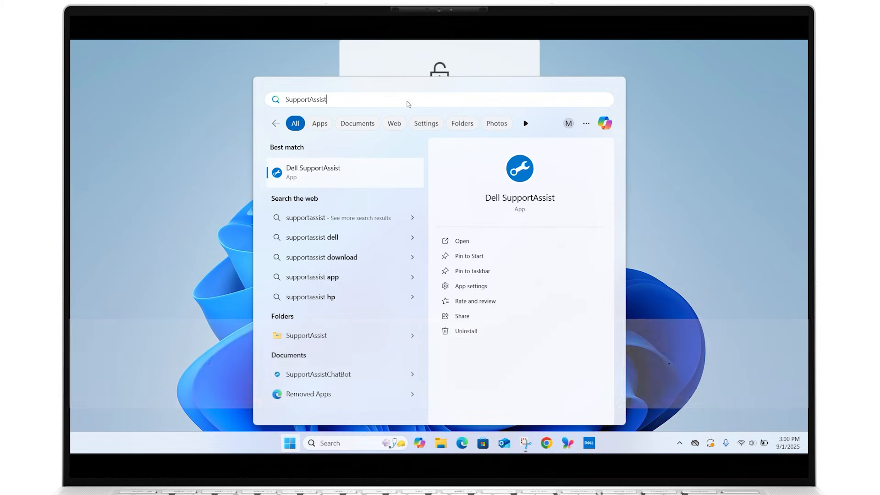
{"action": "left_click", "coordinate": [461, 241]}
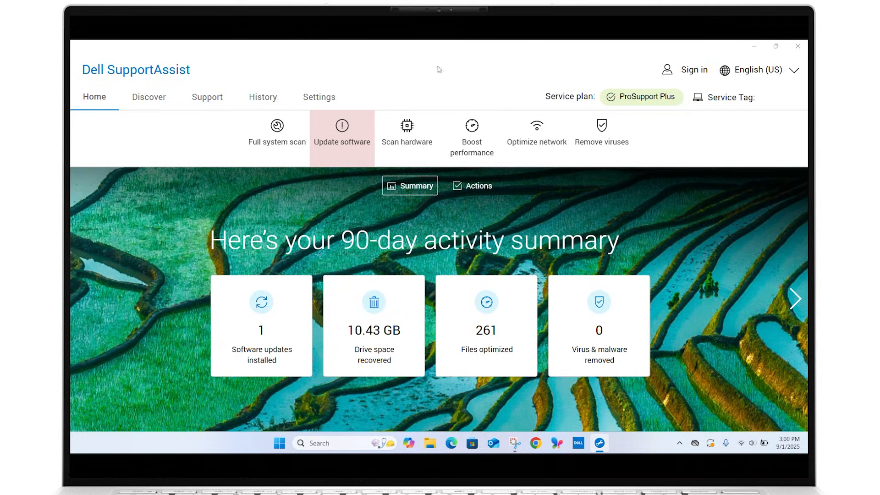
Open Test my hardware under Support and request a test of the NVIDIA RTX A2000 GPU.
{"action": "left_click", "coordinate": [207, 97]}
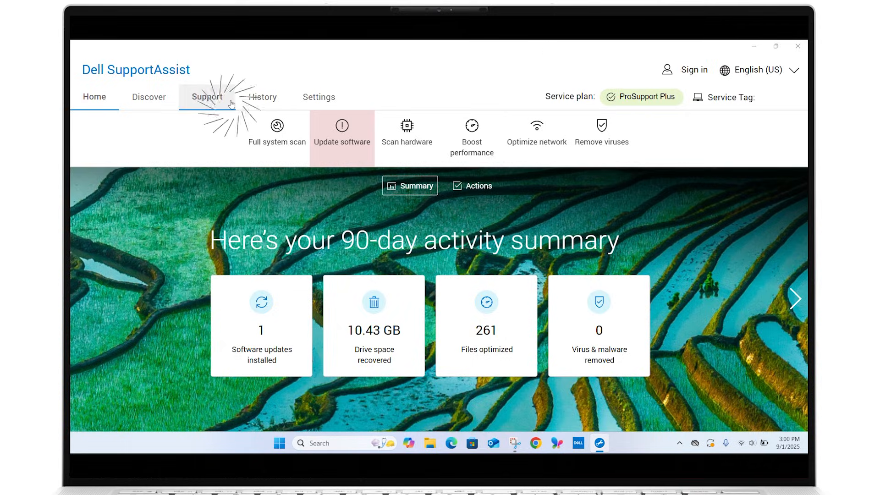
{"action": "left_click", "coordinate": [206, 97]}
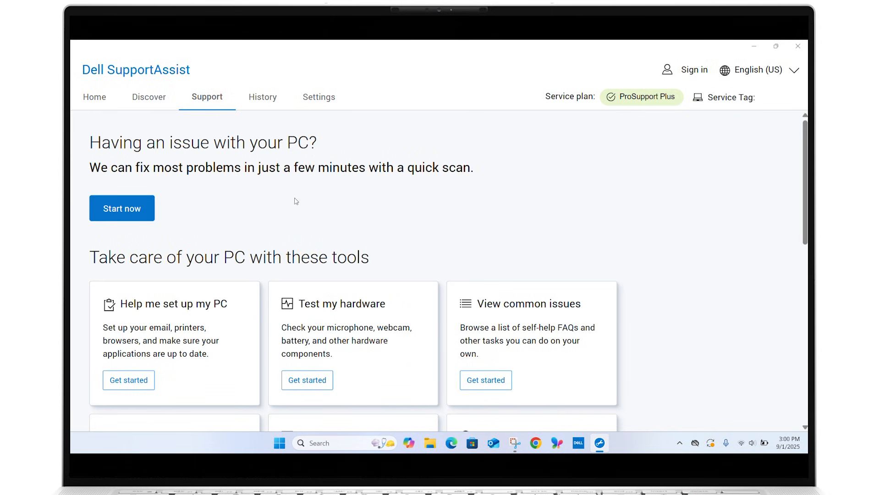
{"action": "left_click", "coordinate": [307, 380]}
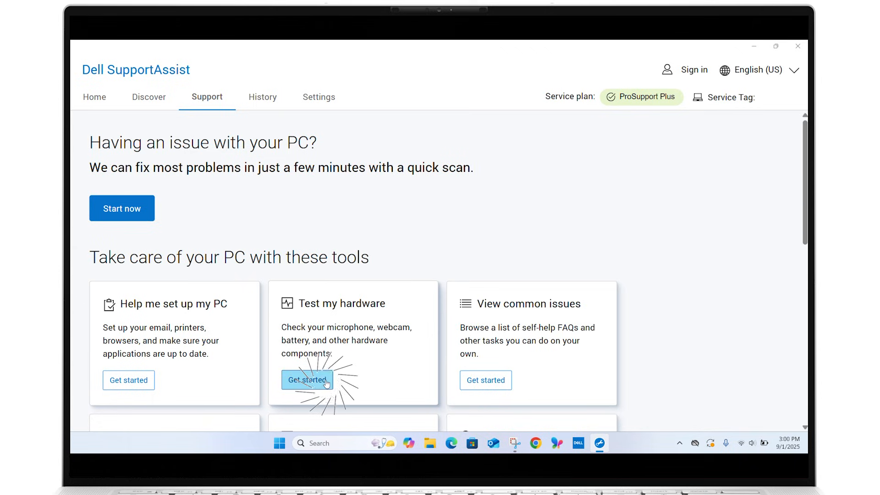
{"action": "left_click", "coordinate": [307, 380]}
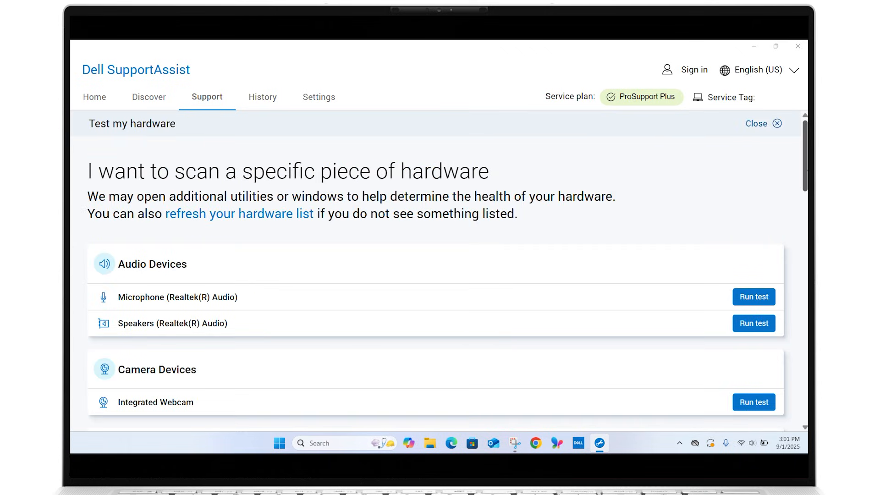
{"action": "scroll", "scroll_direction": "down", "scroll_amount": 3}
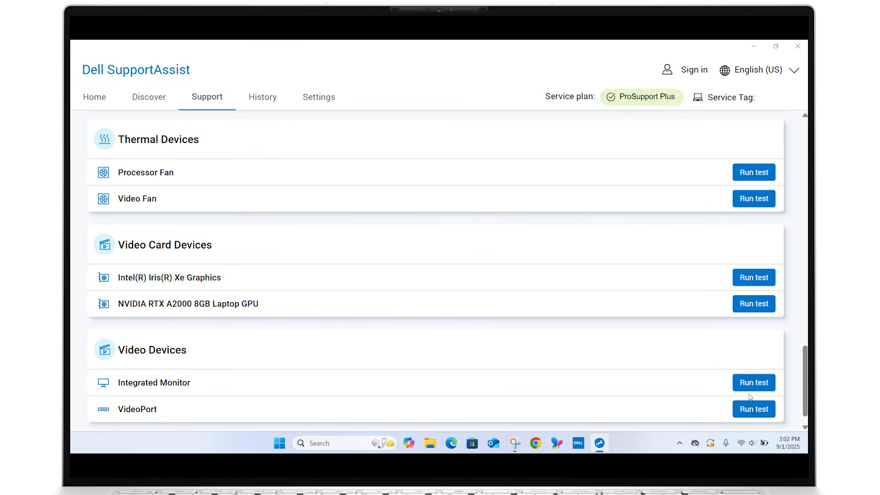
{"action": "left_click", "coordinate": [753, 303]}
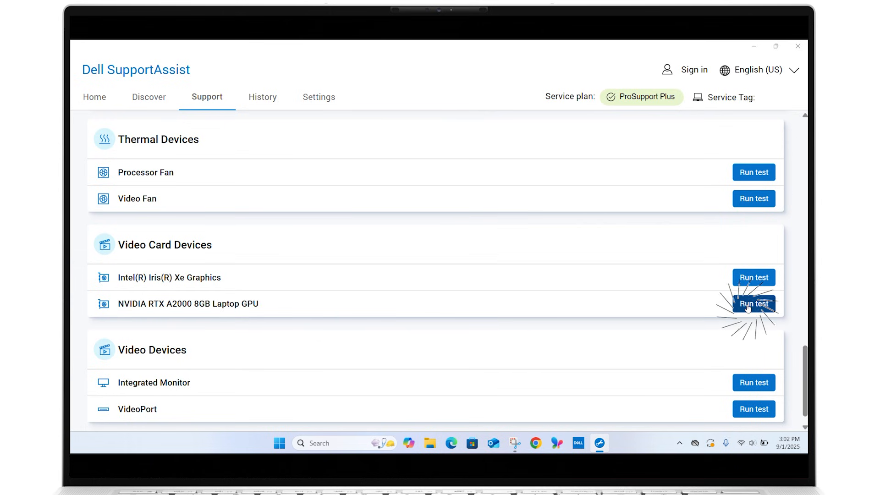
{"action": "left_click", "coordinate": [753, 303]}
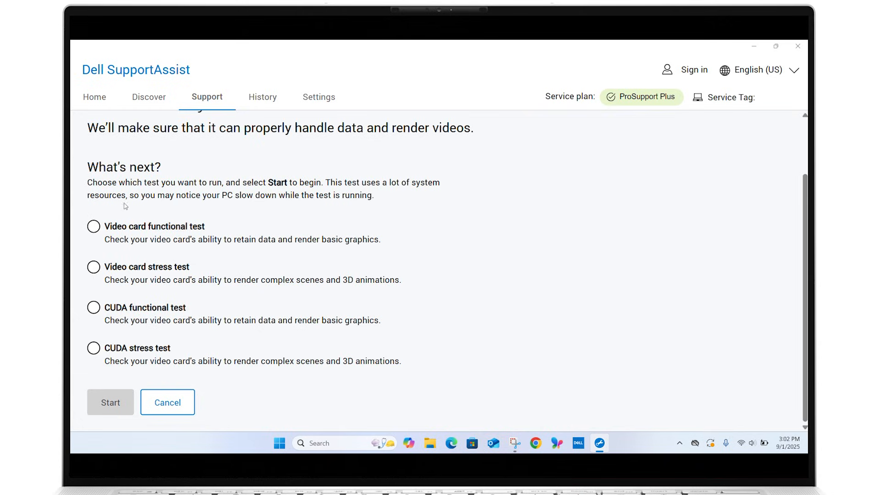
Select the video card stress test, start it, and confirm the scan.
{"action": "left_click", "coordinate": [93, 267]}
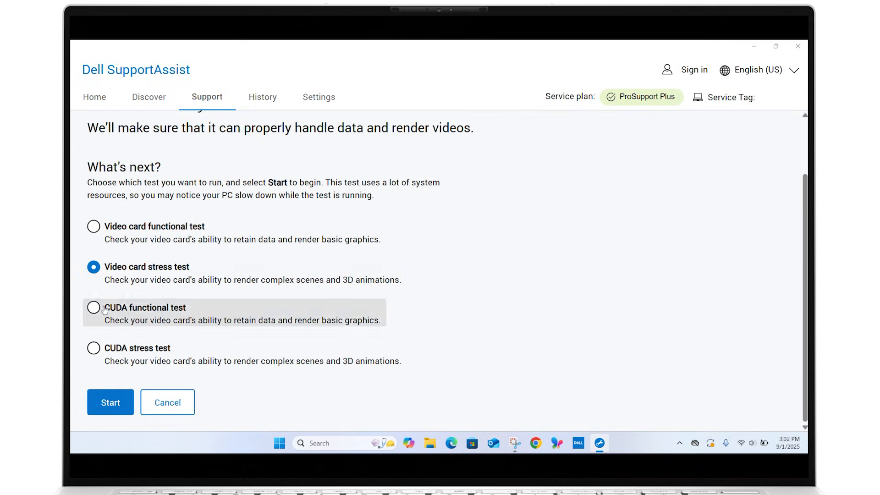
{"action": "left_click", "coordinate": [110, 402]}
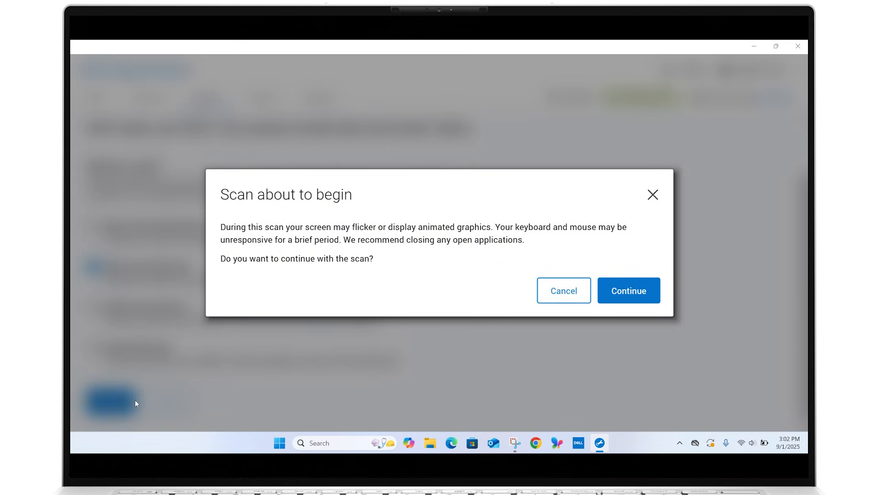
{"action": "mouse_move", "coordinate": [628, 290]}
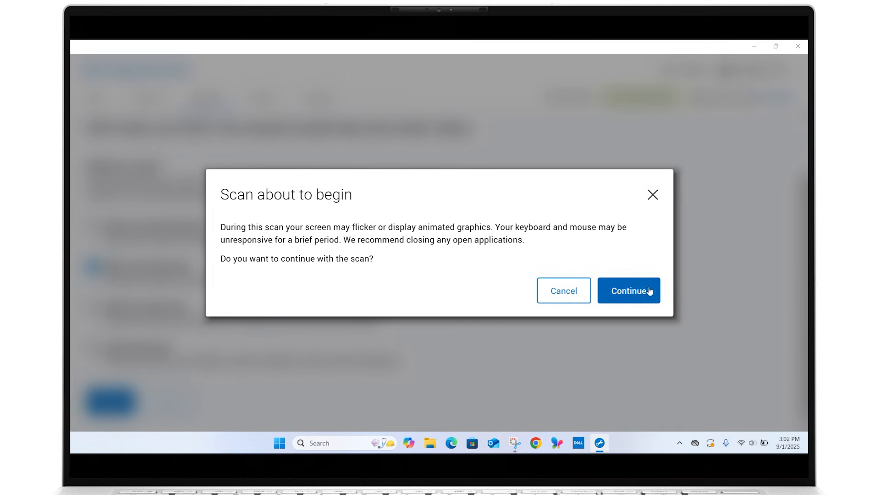
{"action": "left_click", "coordinate": [627, 290]}
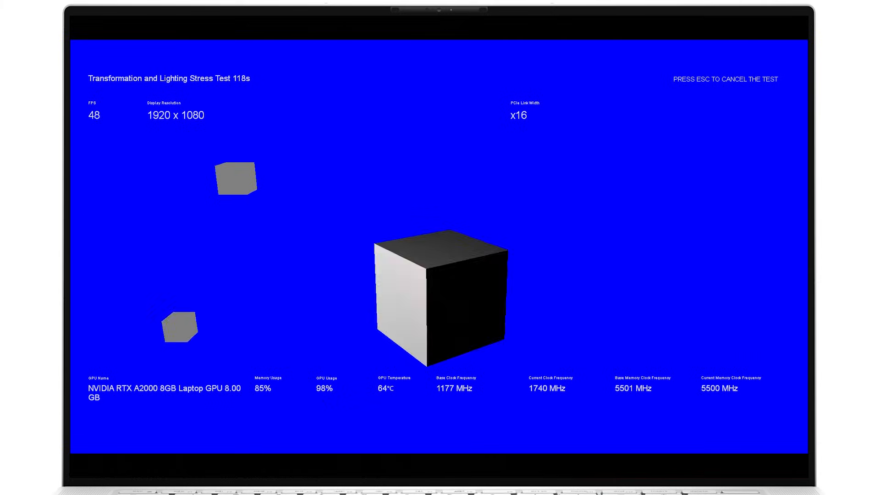